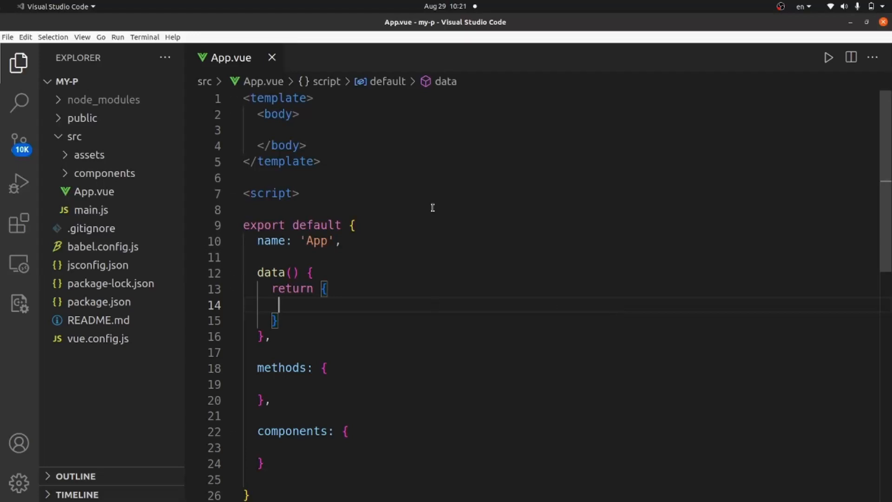
In the project terminal, stop the running process, run npm i bootstrap@latest, then clear
key(ctrl+`)
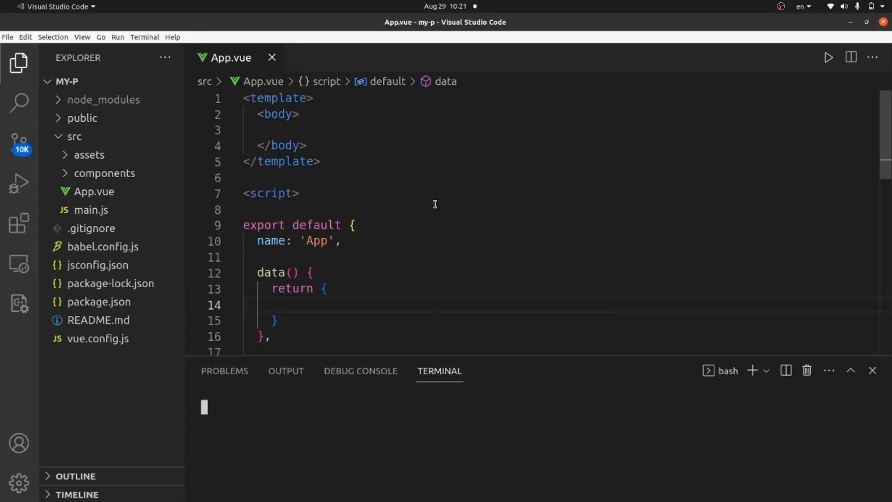
key(Ctrl+c)
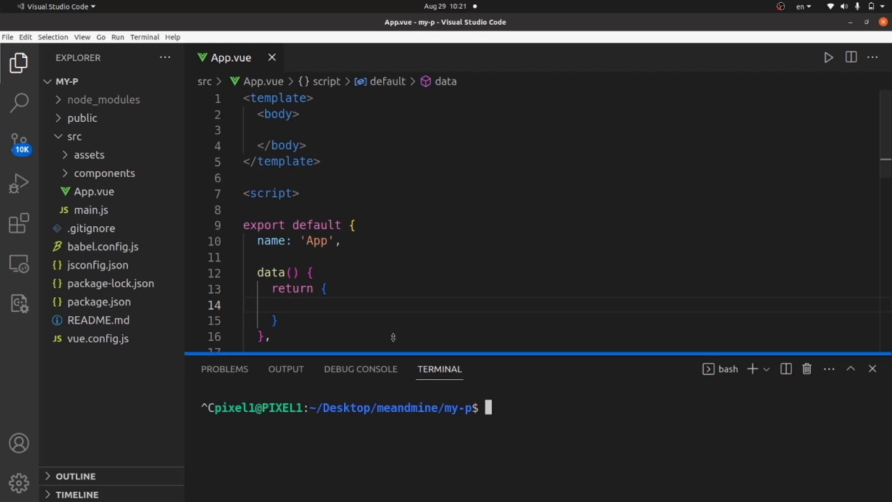
text(npm i boo)
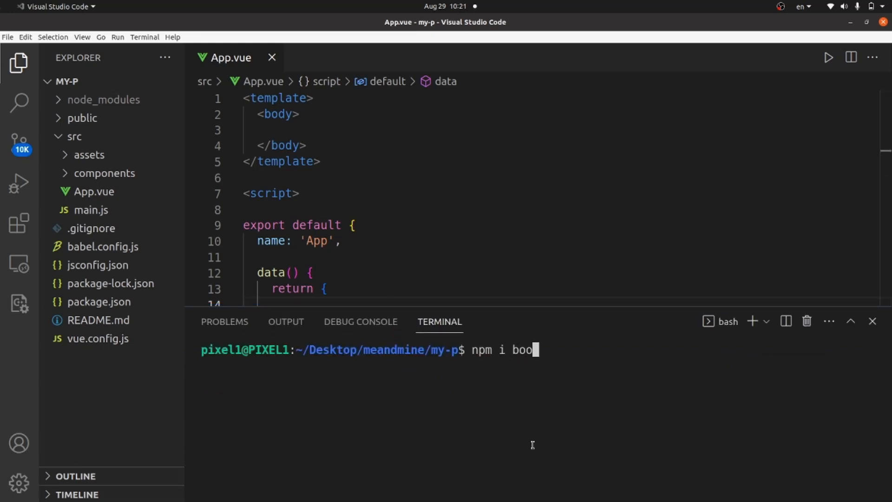
text(tstrap@latest)
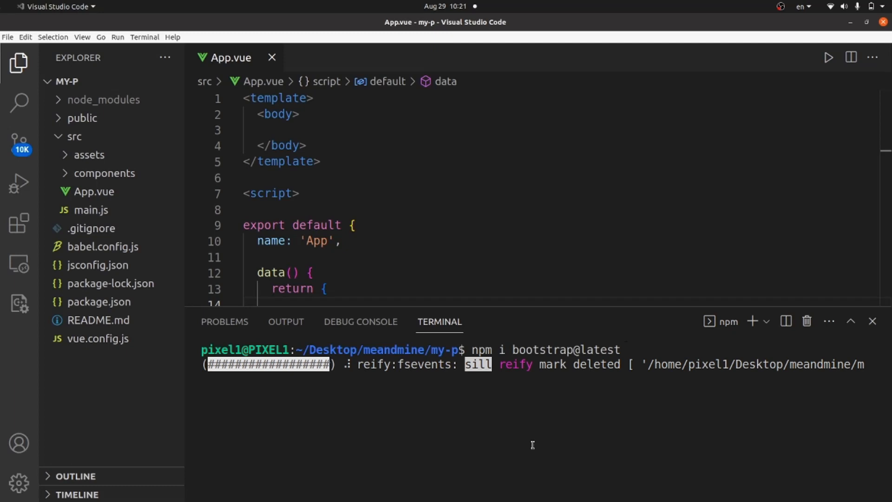
text(clear)
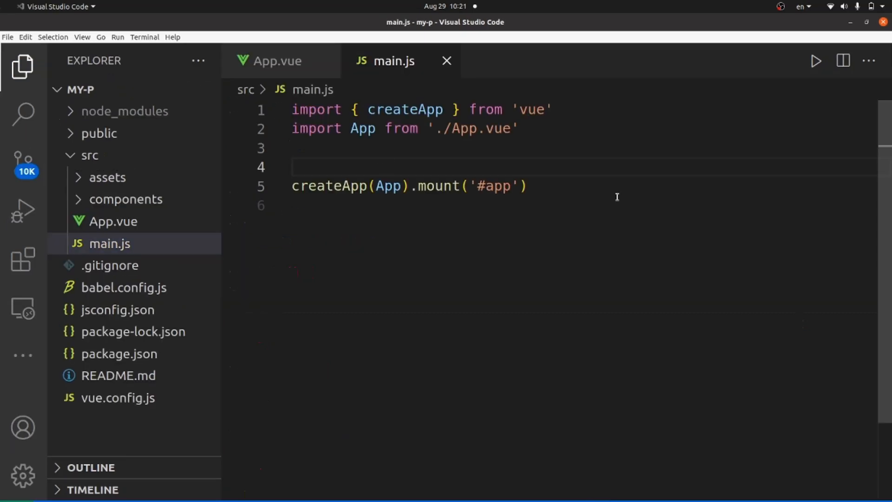
Add imports for 'bootstrap/dist/css/bootstrap.min.css' and 'bootstrap' to main.js
text(import)
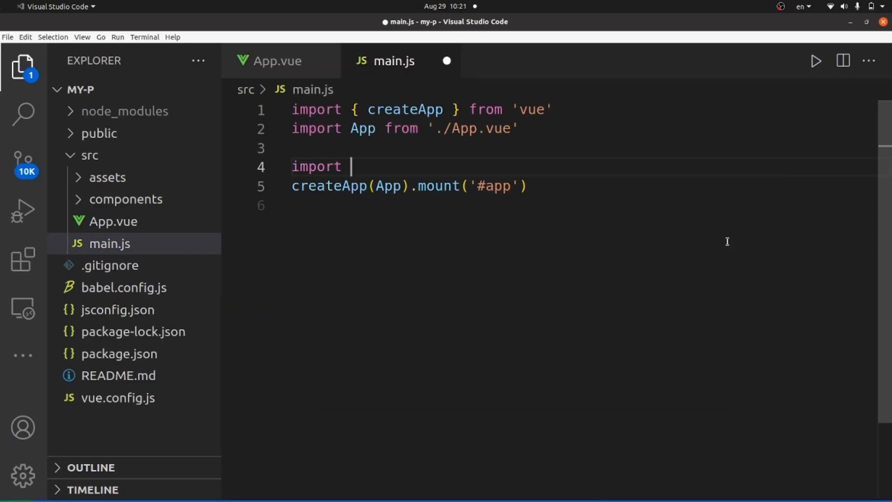
text('bo')
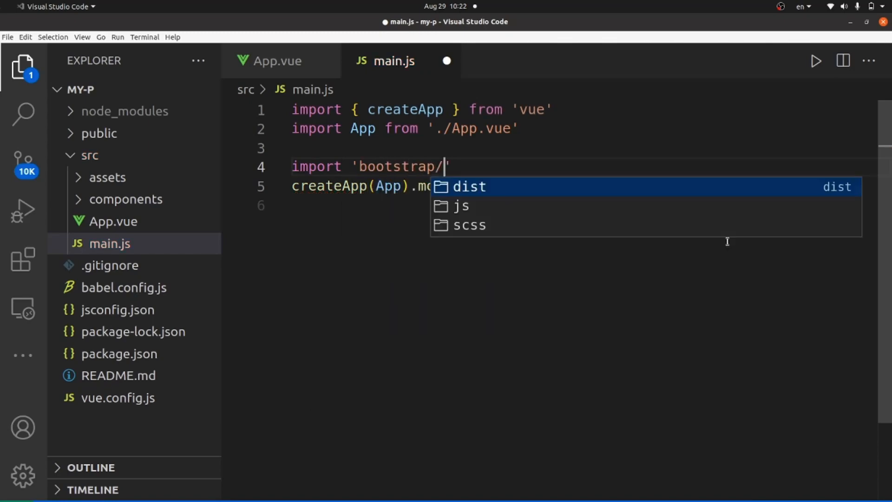
text(dist/css)
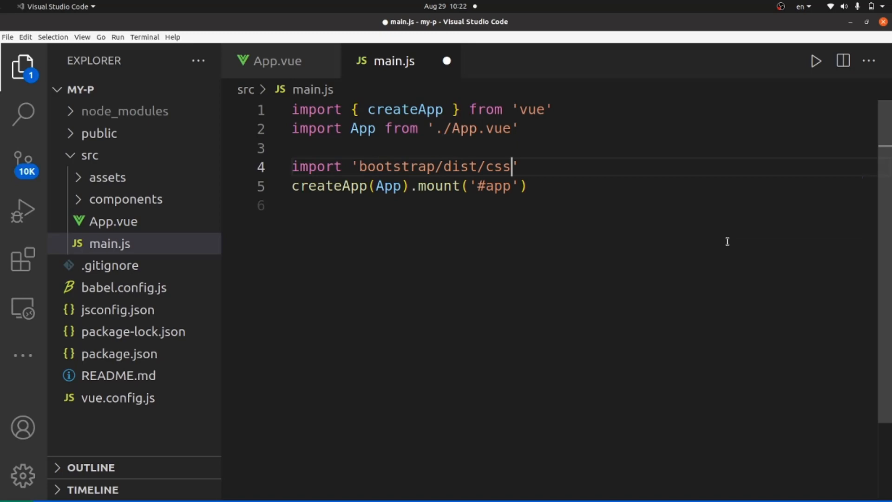
text(/bo)
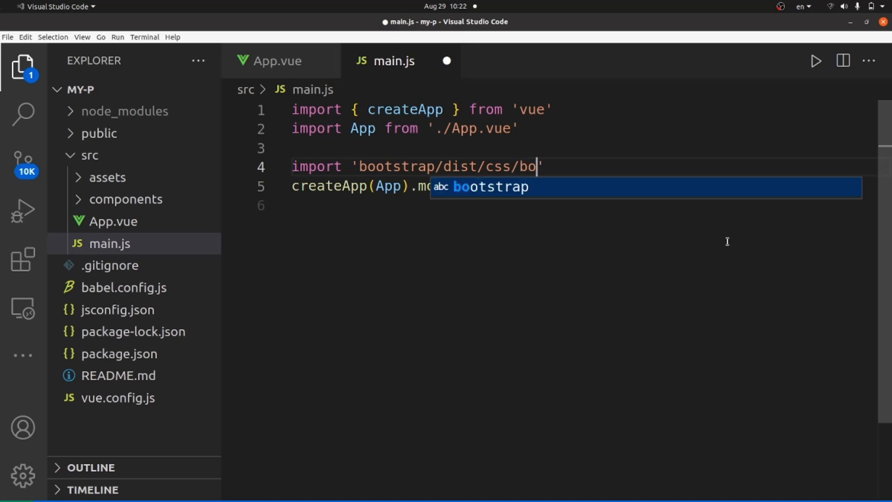
text(bootstrap.)
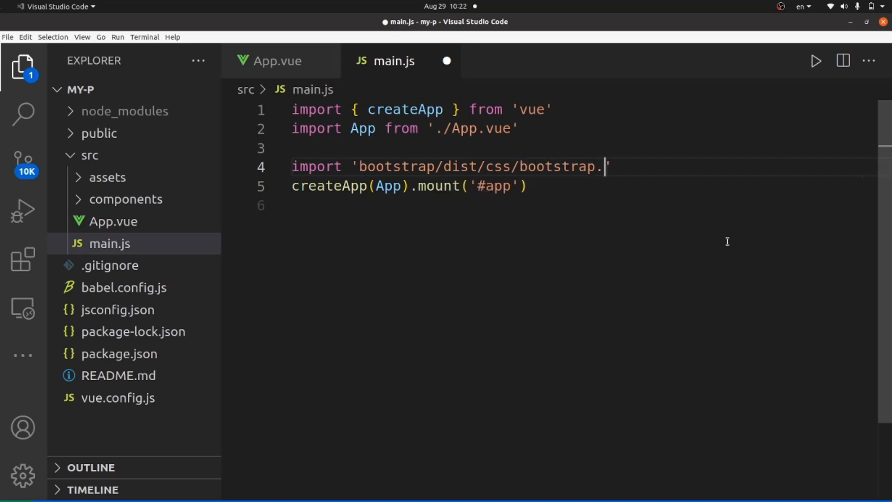
text(min)
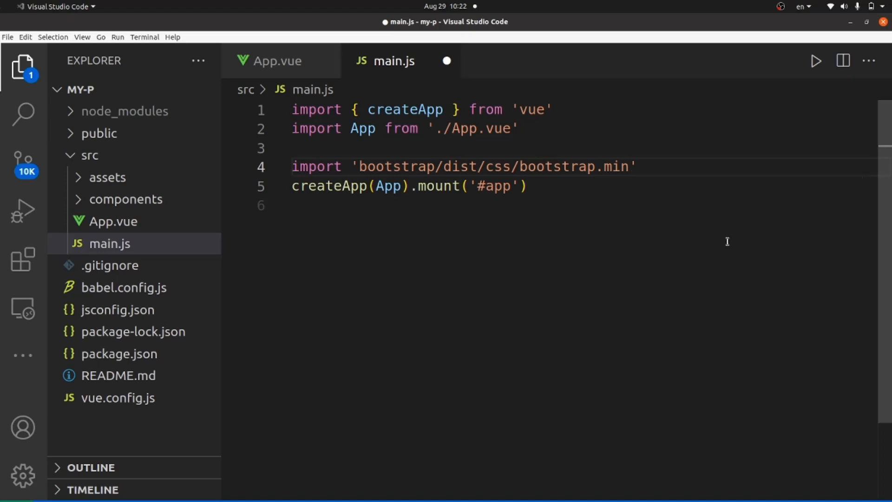
text(.css)
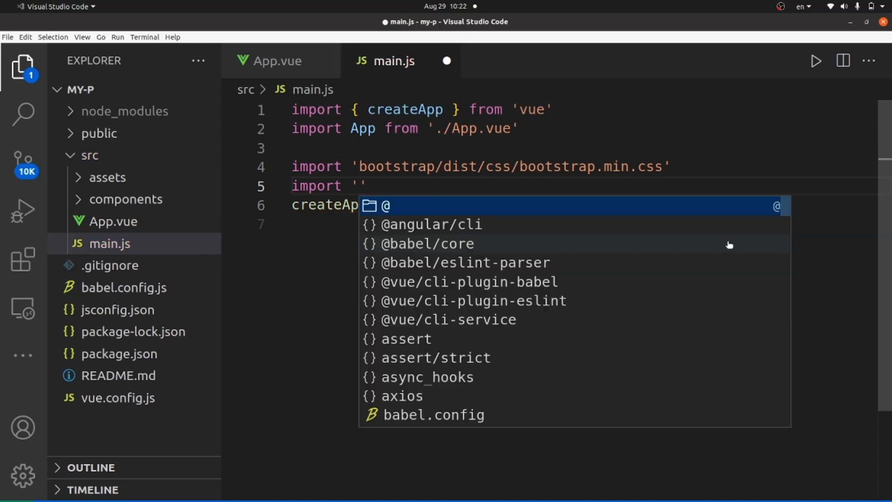
text(bootstrap)
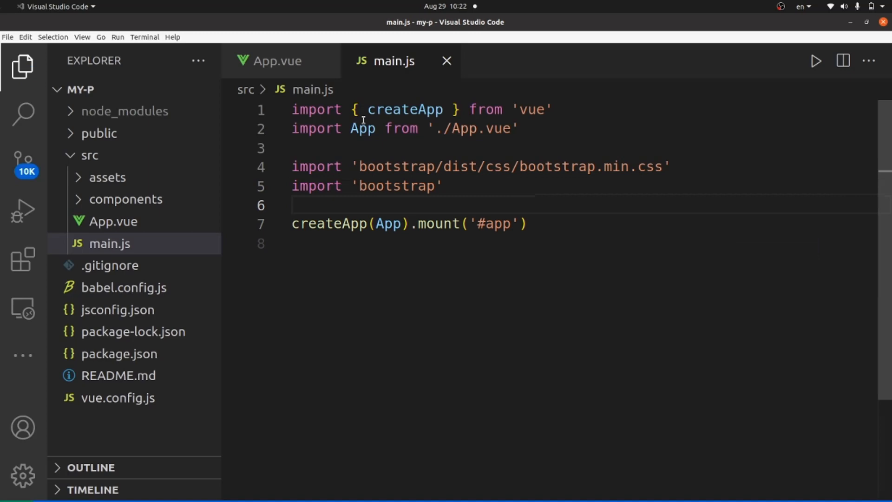
click(277, 61)
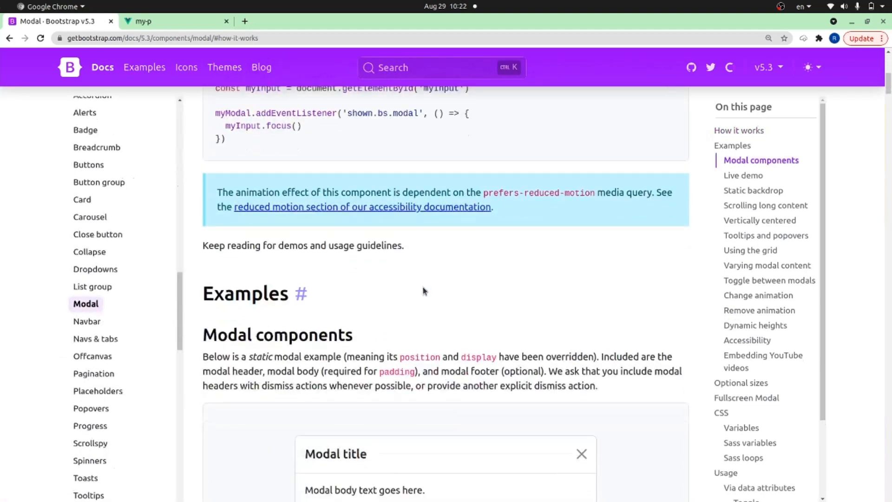
Scroll to Live demo, launch and close the demo modal, then view its example code
scroll(down, 3)
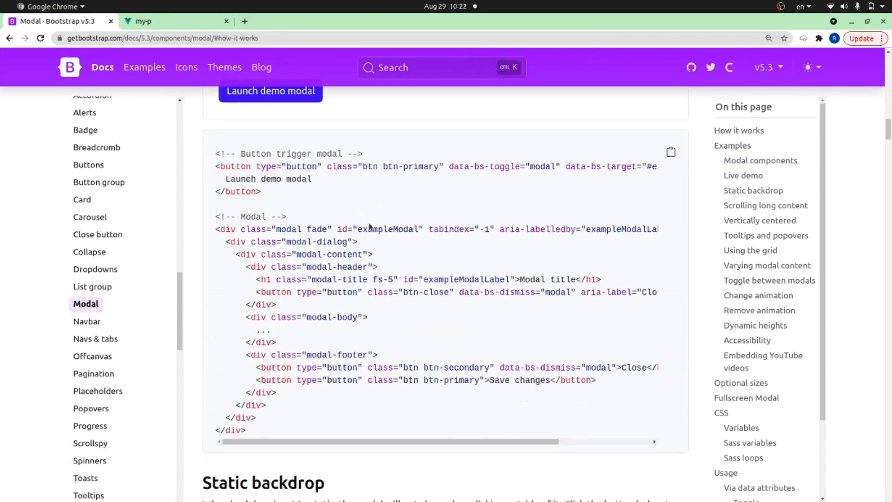
scroll(down, 3)
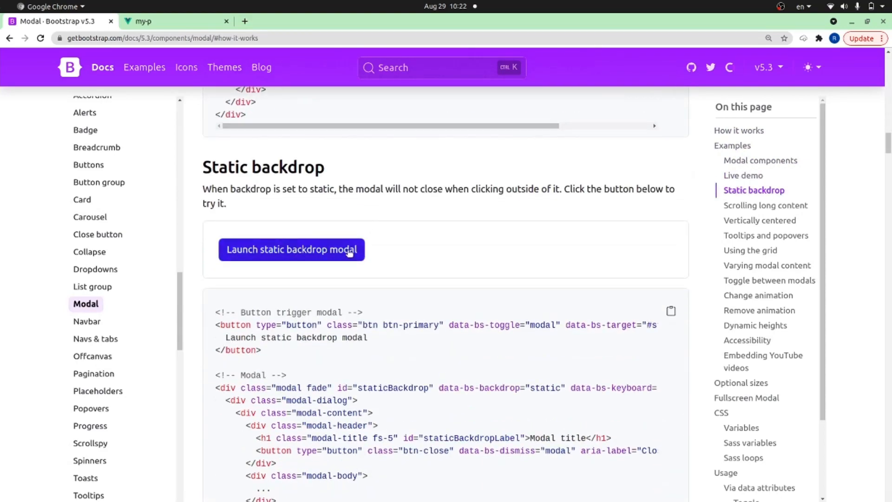
scroll(up, 3)
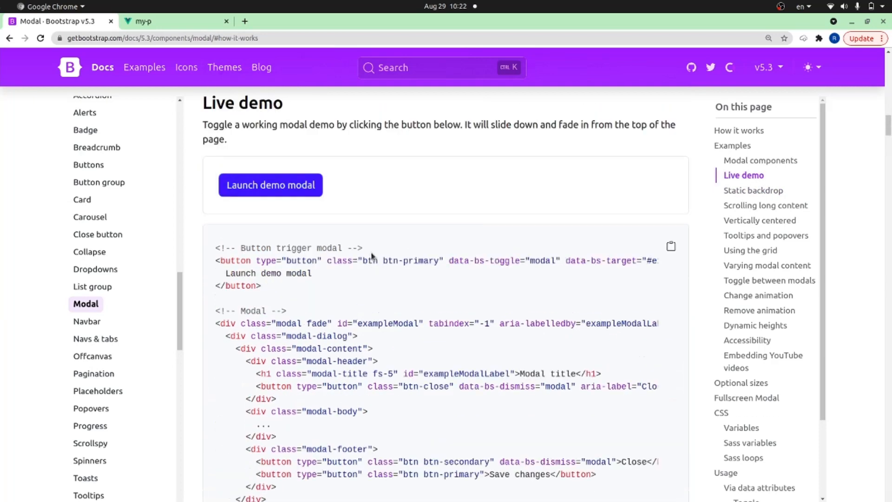
click(270, 185)
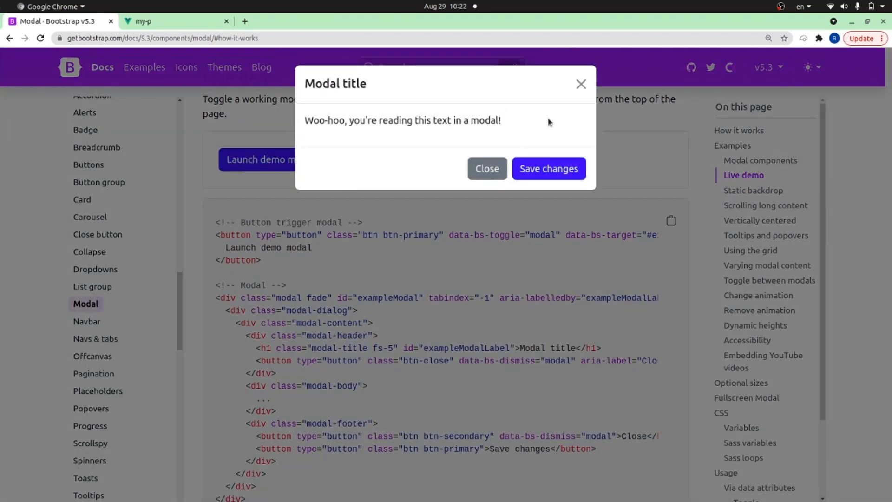
click(487, 169)
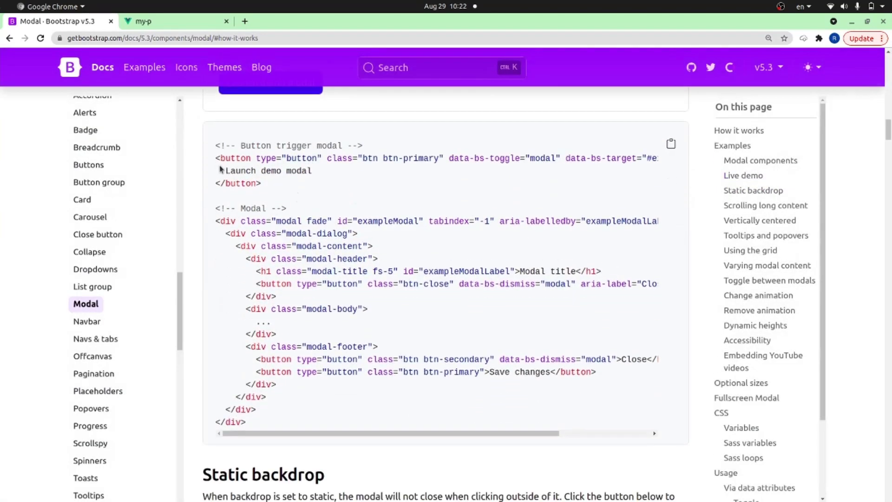
click(670, 143)
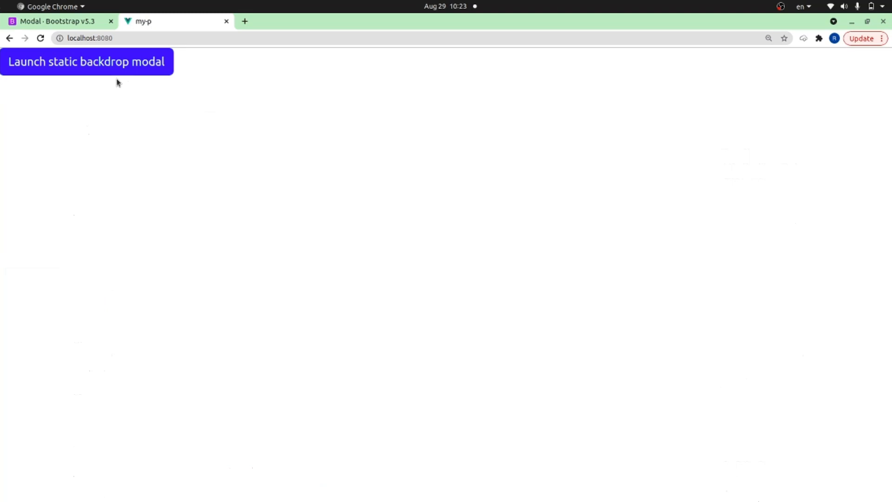
Switch to the my-p tab at localhost:8080 showing the Launch static backdrop modal button
click(87, 61)
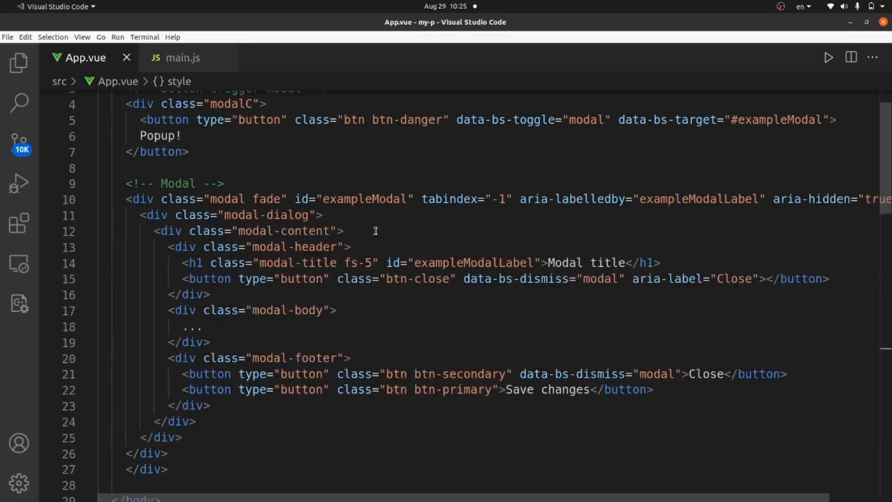
Replace the modal-body placeholder with 'I popped up!' and test the Popup! button
double_click(191, 327)
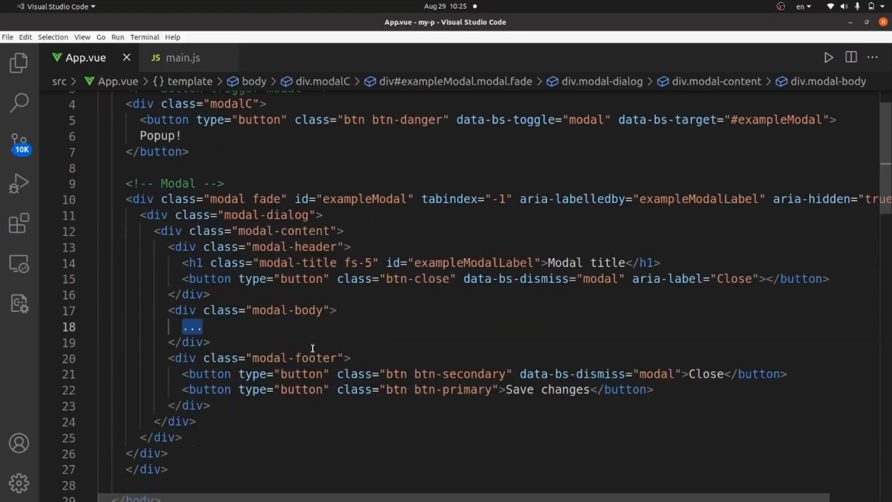
text(I popped)
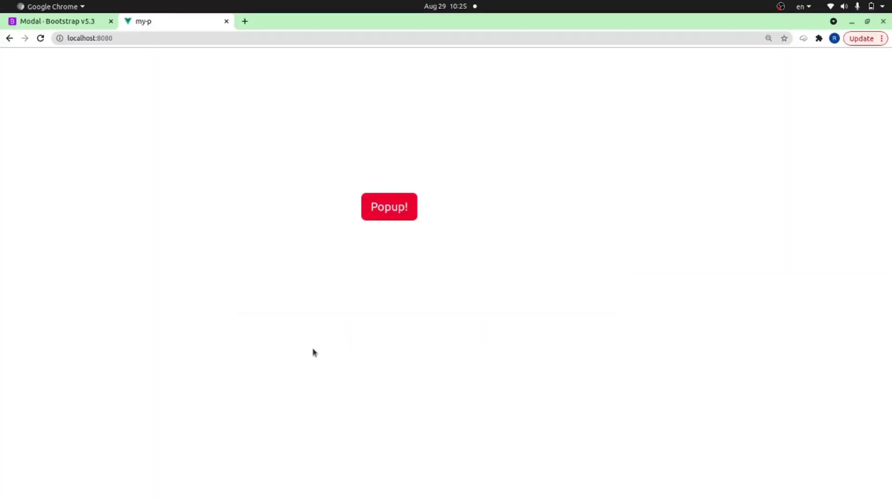
click(389, 206)
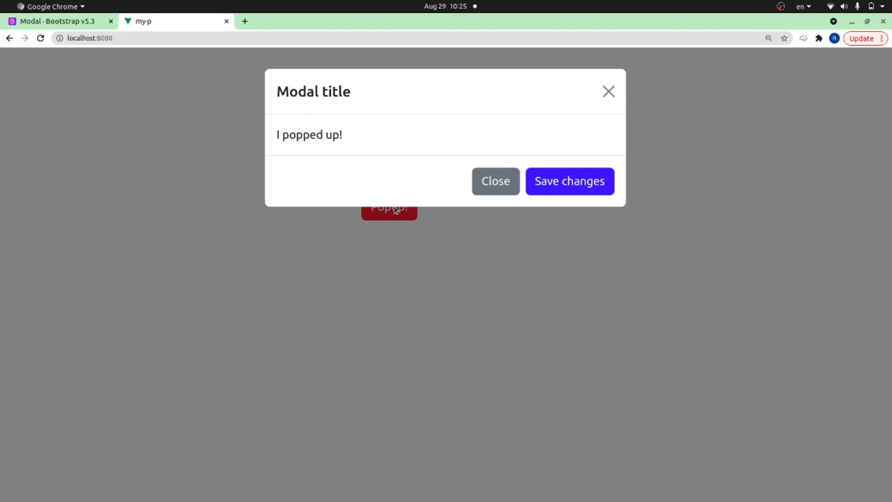